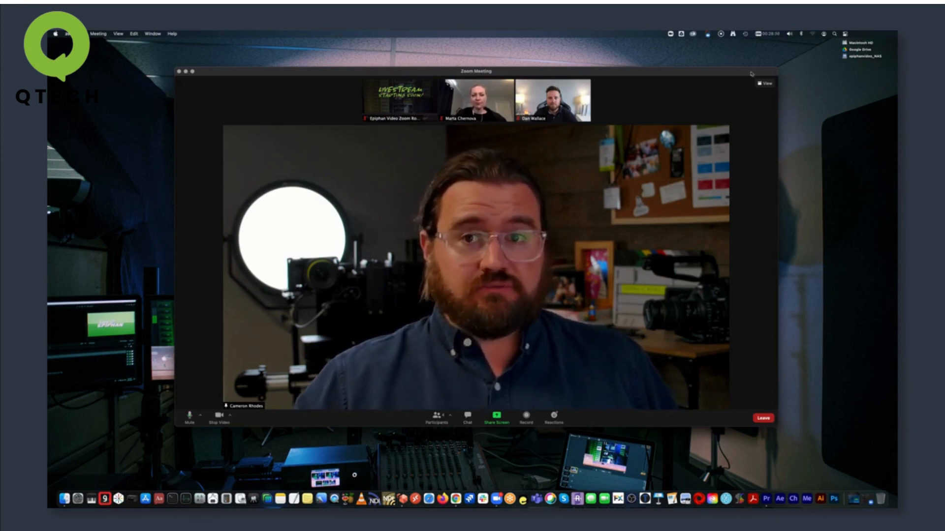
Step: Sign in to Zoom with Google and turn on 'Allow Network Device Interface (NDI) usage'
click(765, 83)
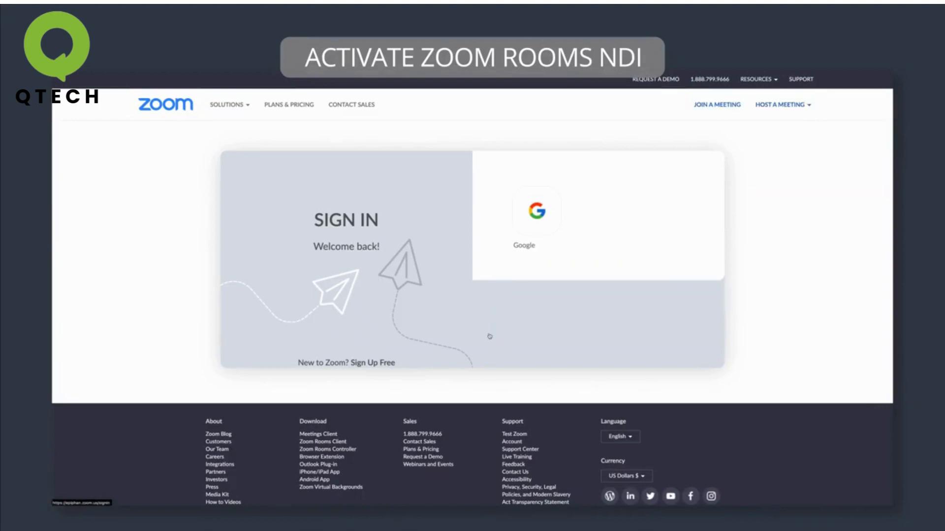
click(535, 217)
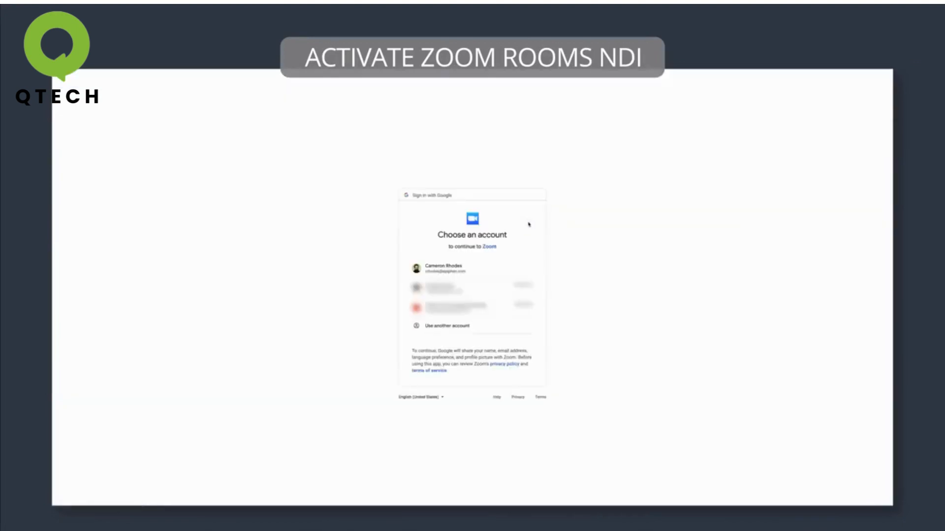
click(443, 268)
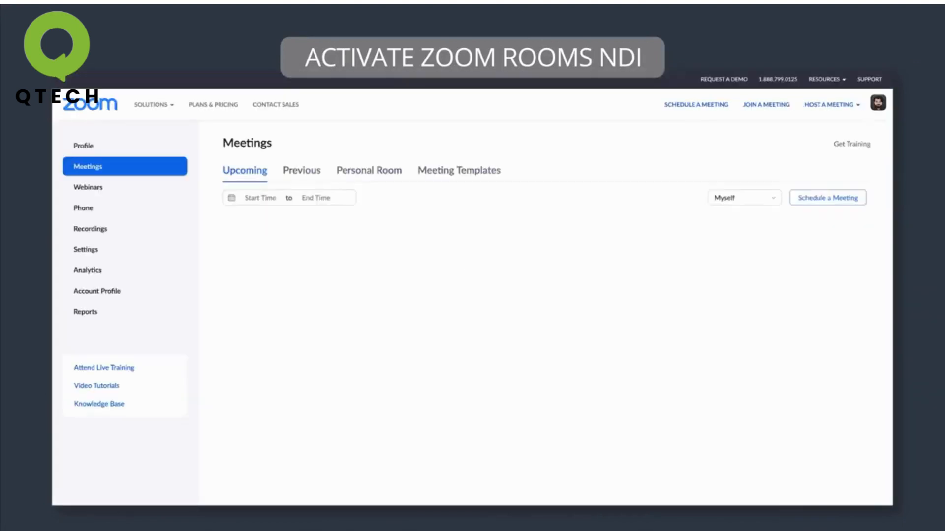
click(85, 249)
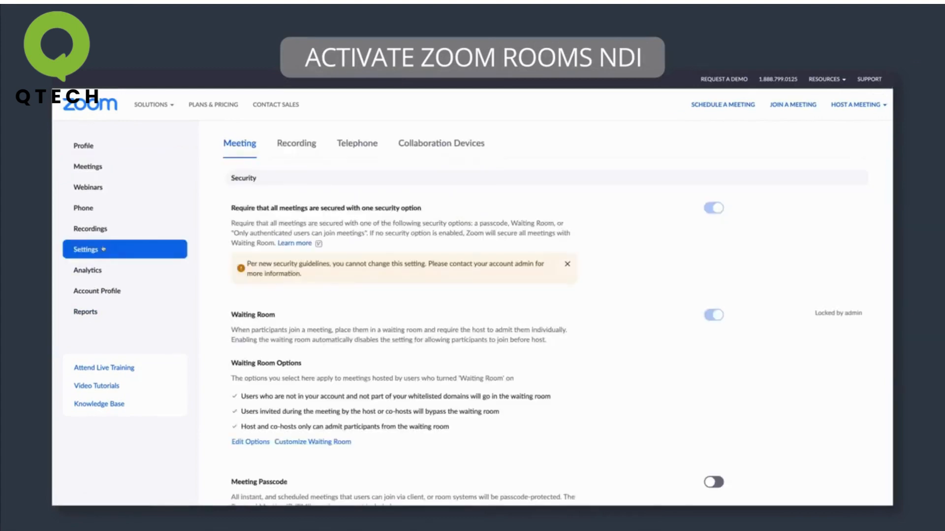
scroll(down, 3)
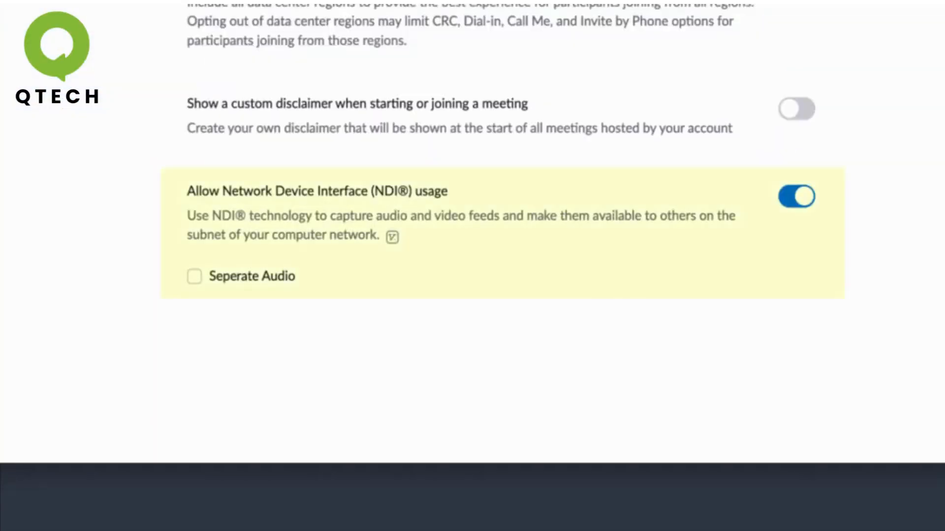
click(194, 276)
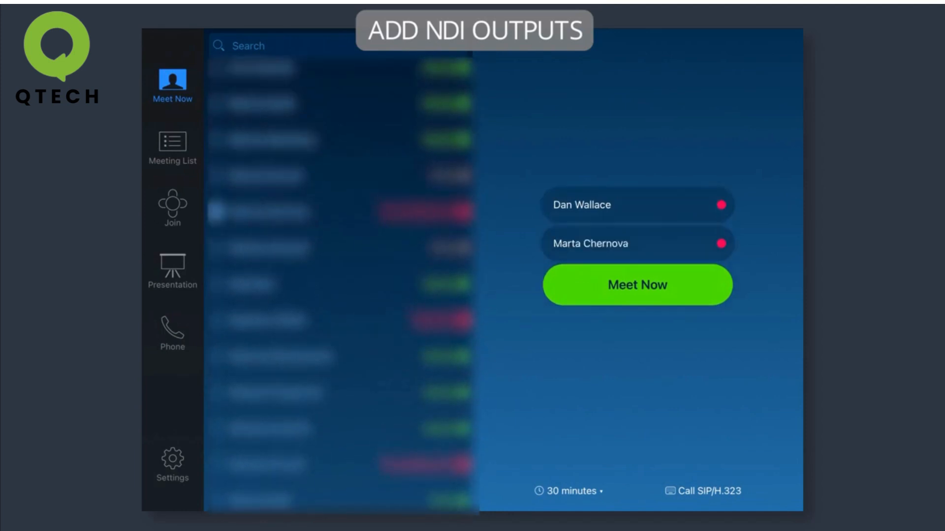
Step: Start a Meet Now instant meeting from the Zoom Rooms Controller
click(637, 285)
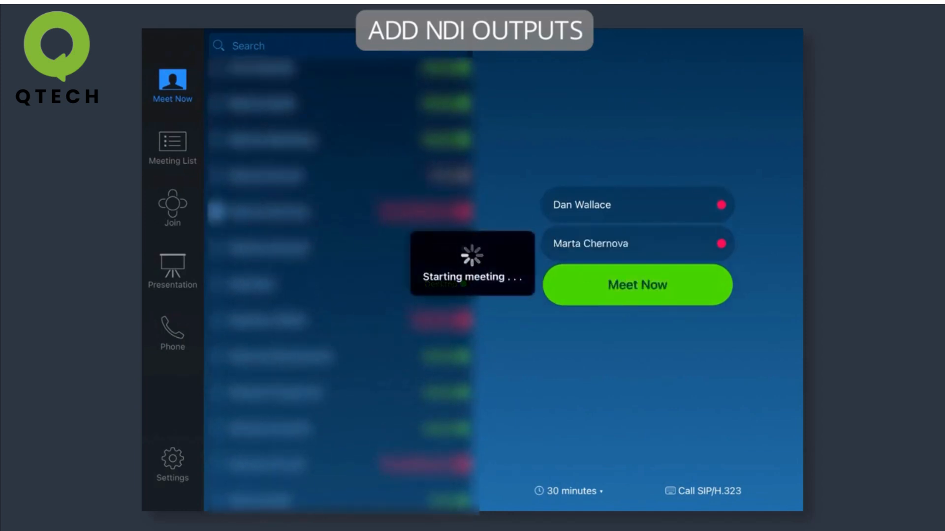
click(636, 285)
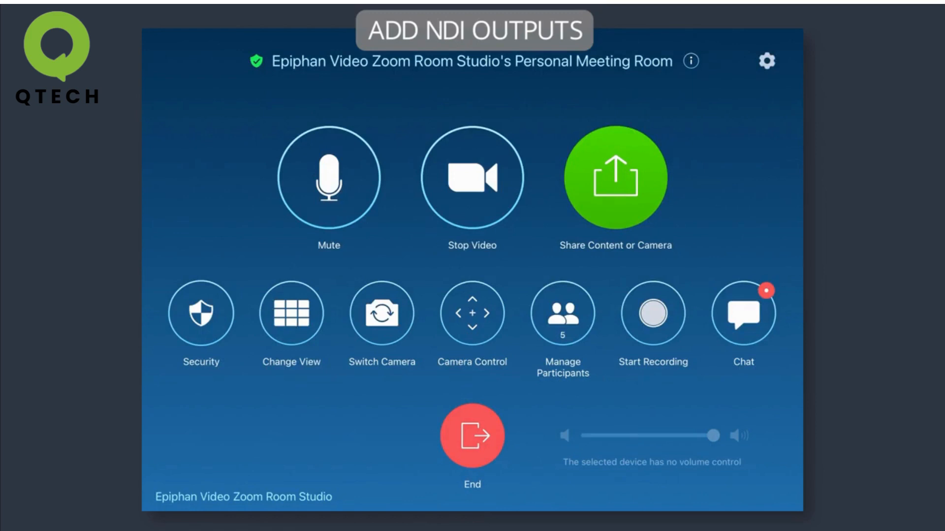
Step: Under Live on NDI, pin participants to NDI outputs 2 and 3 alongside output 1
click(291, 313)
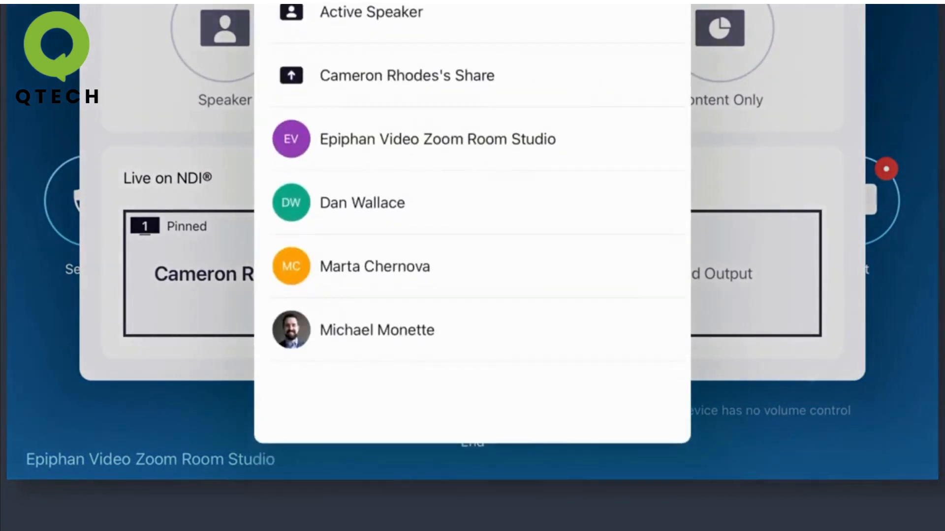
click(362, 203)
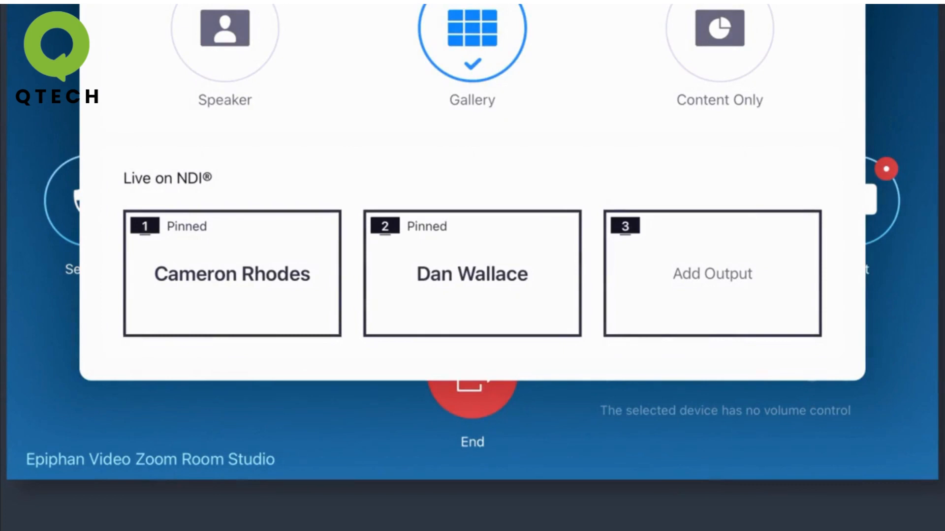
click(711, 273)
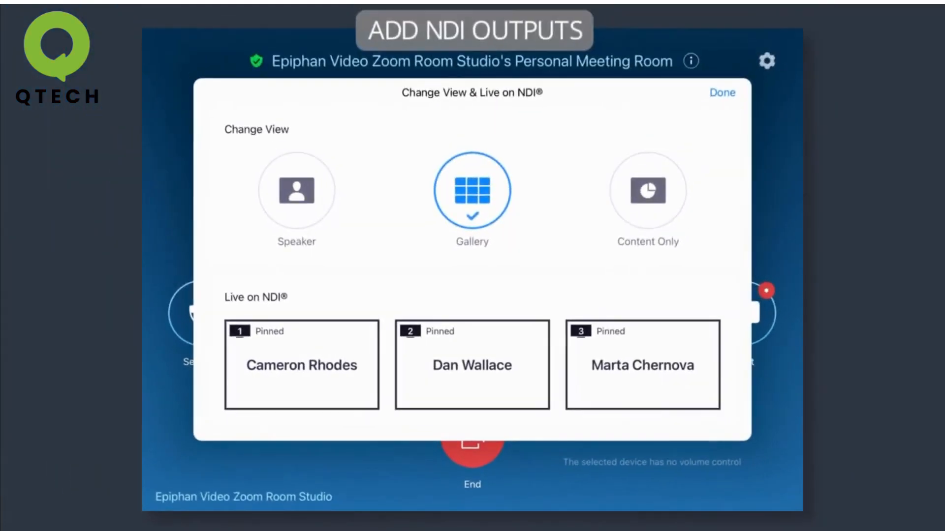
click(721, 92)
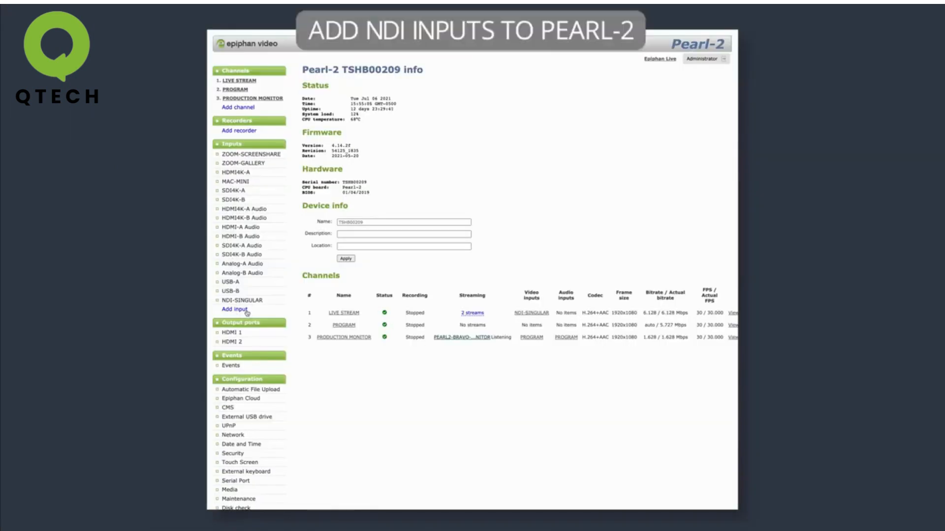
Step: Discover NDI sources and add Zoom Room video 1 as input NDI-ZOOM-ROOM01
click(234, 309)
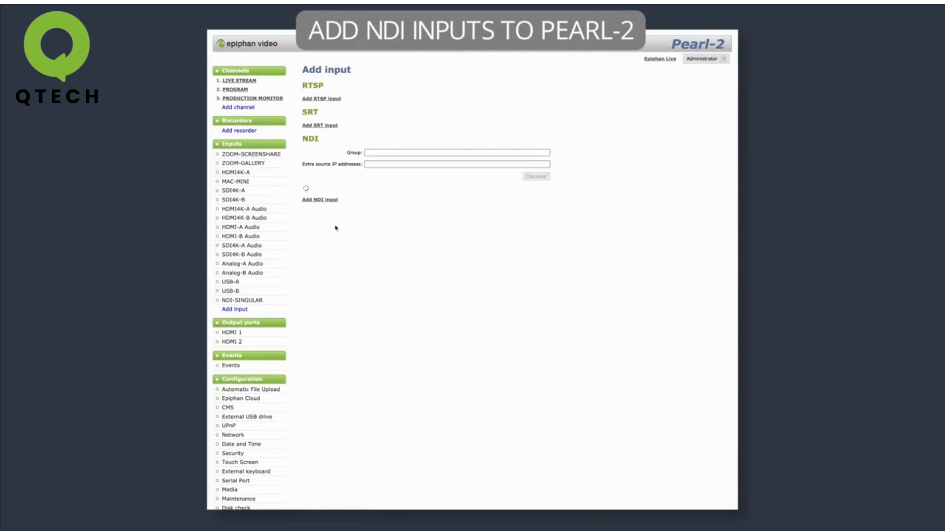
click(535, 177)
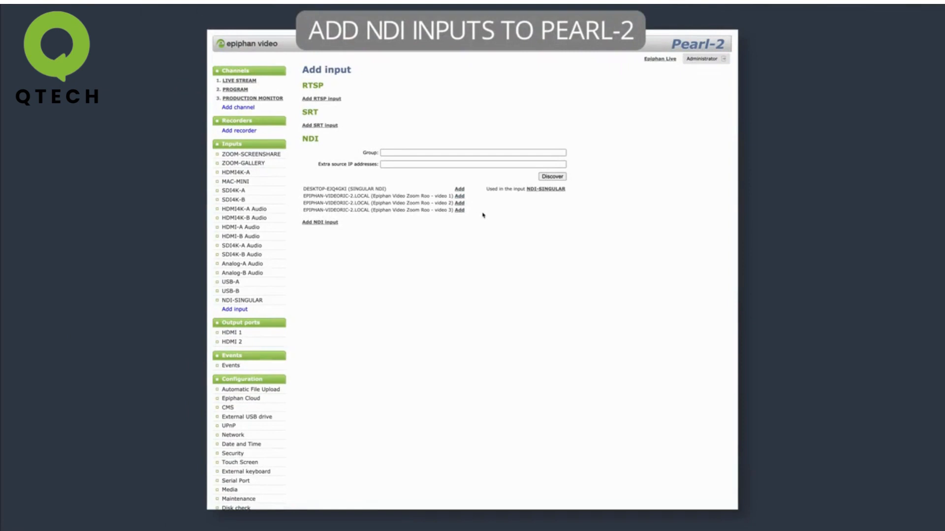
click(459, 196)
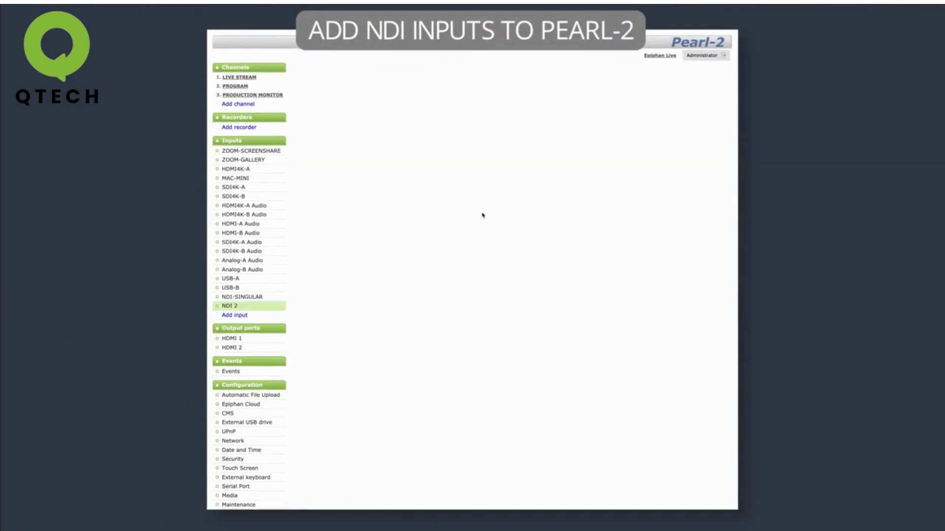
click(229, 306)
text(NDI-)
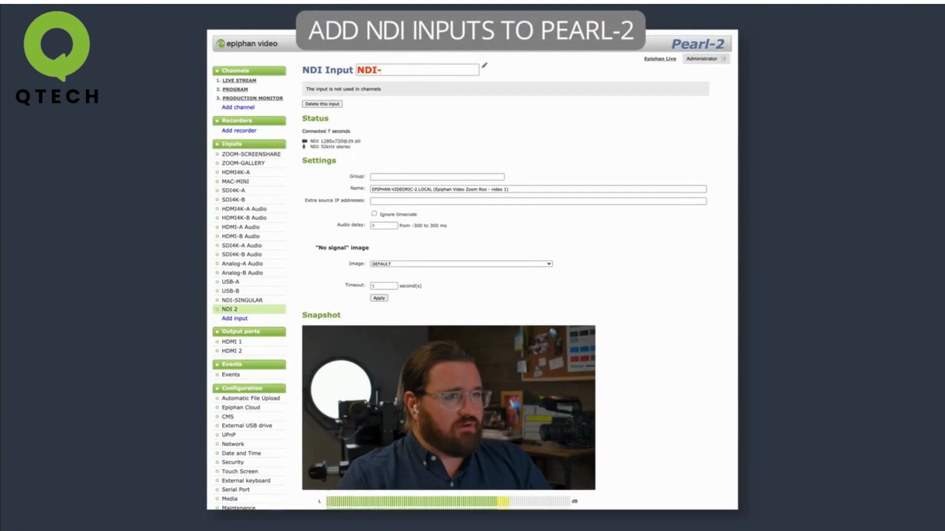
text(ZOOM-ROOM)
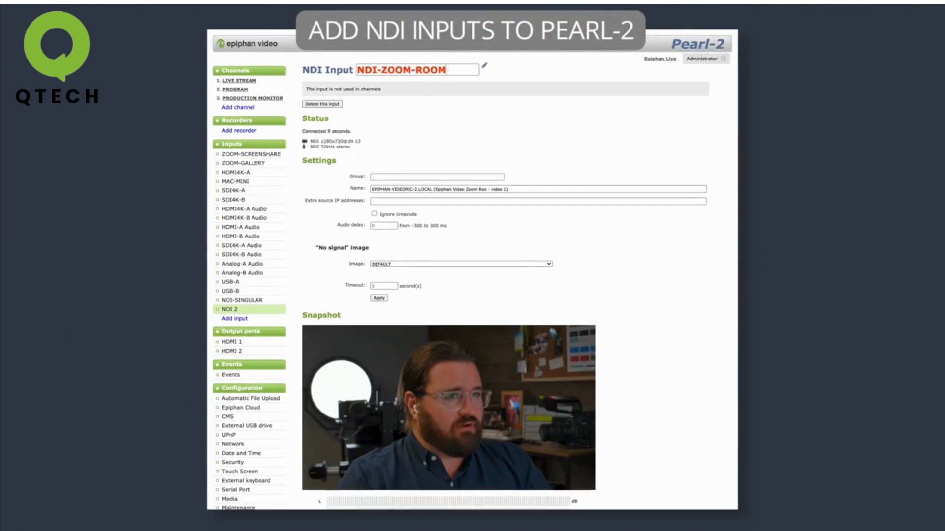
text(01)
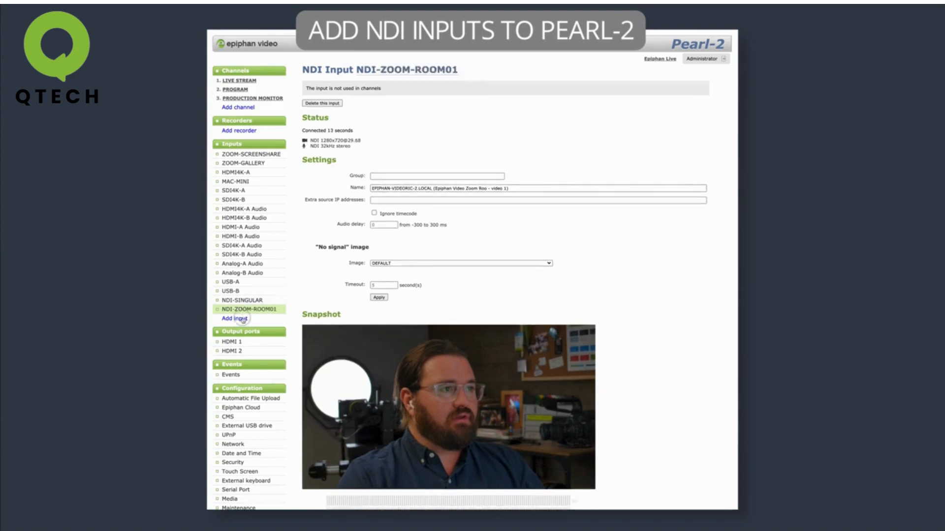
mouse_move(400, 105)
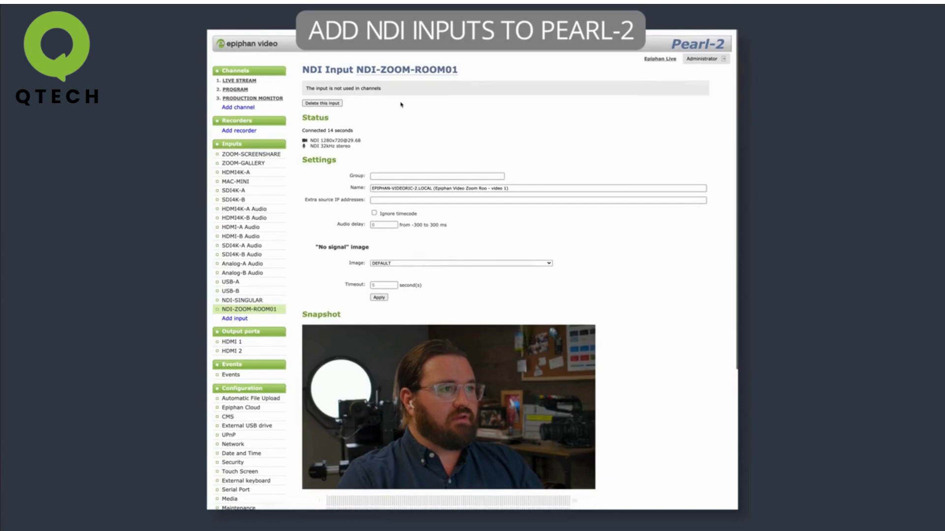
click(234, 319)
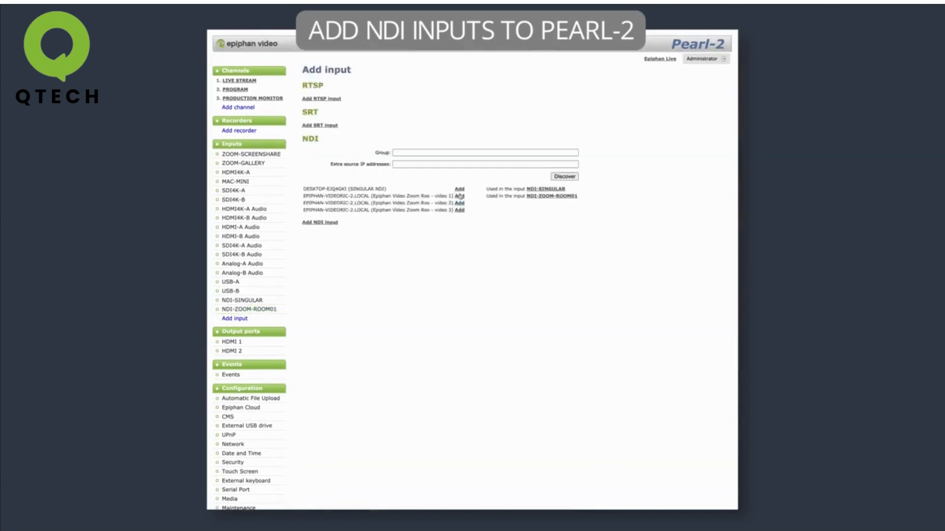
Step: Add Zoom Room videos 2 and 3, naming the third NDI-ZOOM-ROOM03 with Ignore timecode on
click(459, 203)
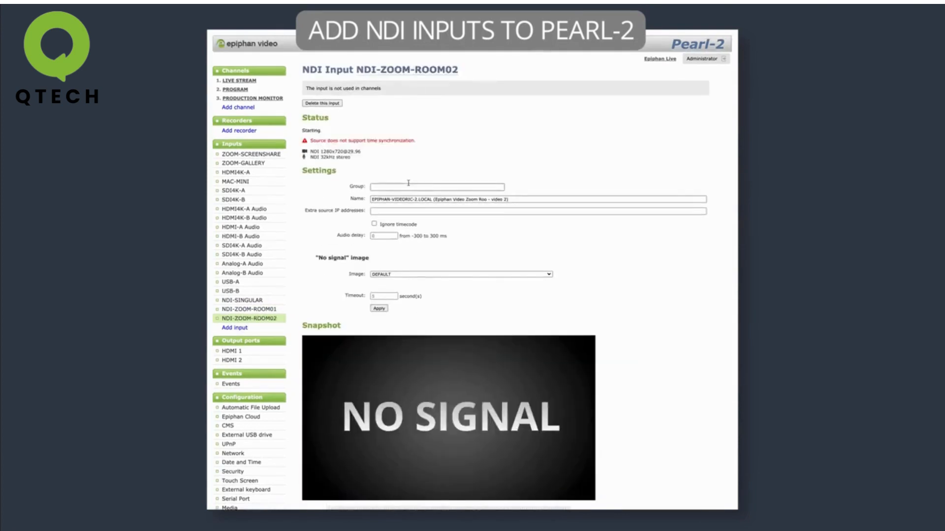
click(234, 328)
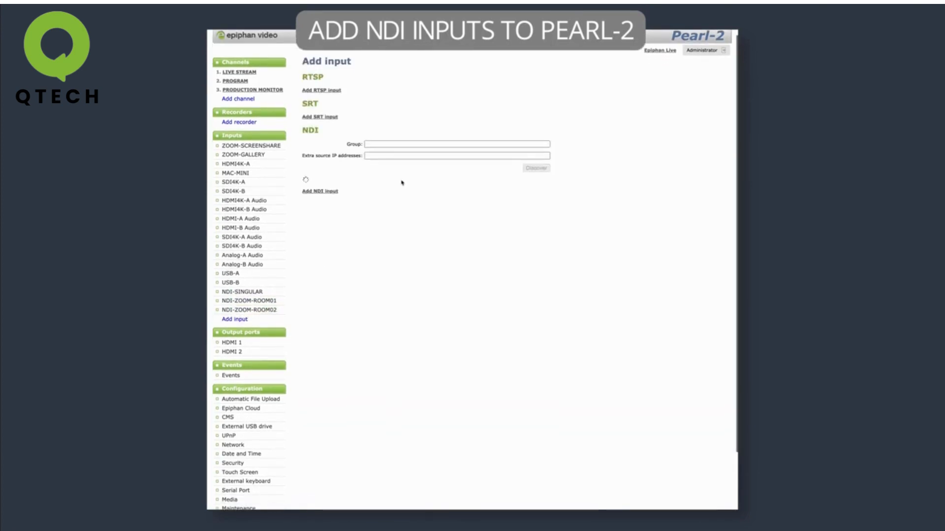
click(534, 168)
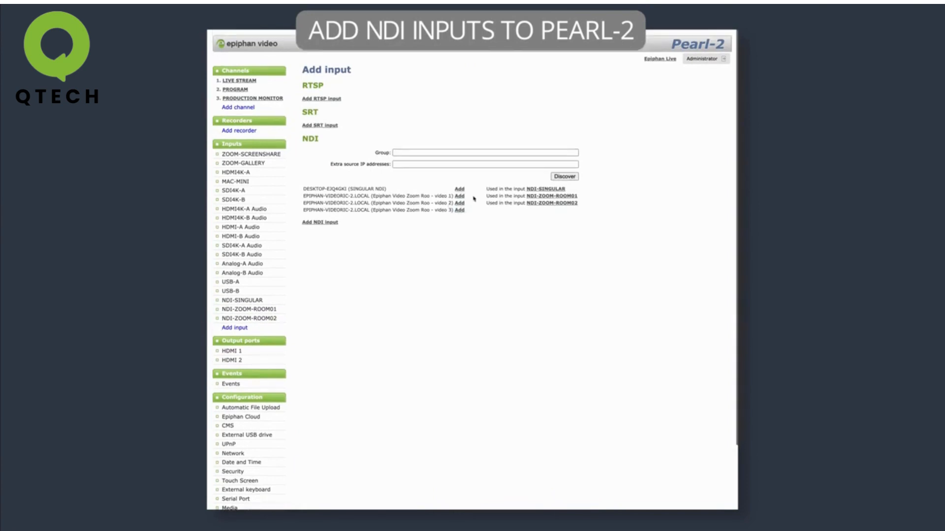
click(459, 211)
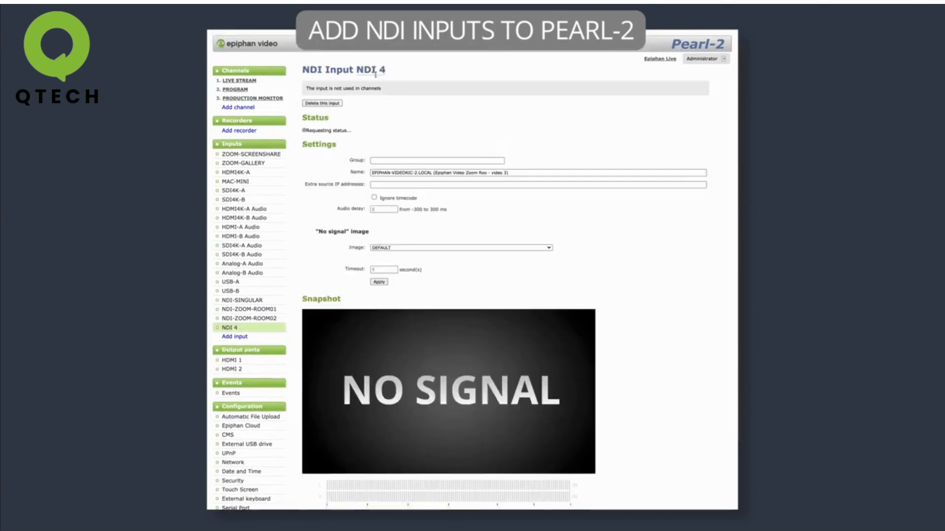
click(379, 282)
text(-ZOOM-ROOM03)
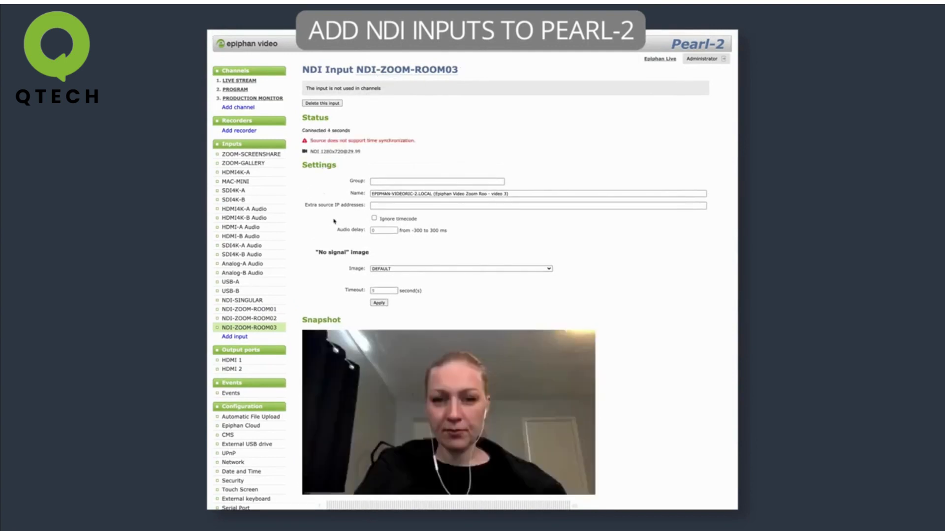
click(374, 218)
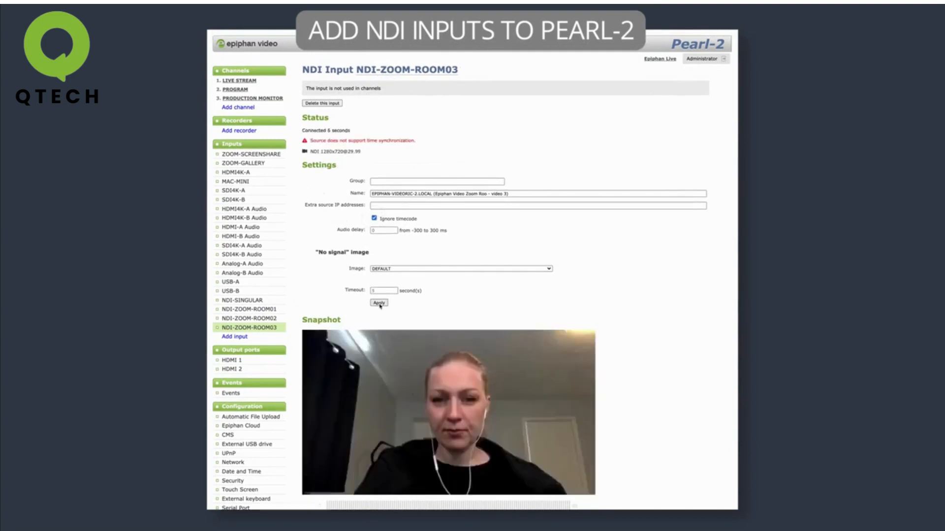
click(378, 302)
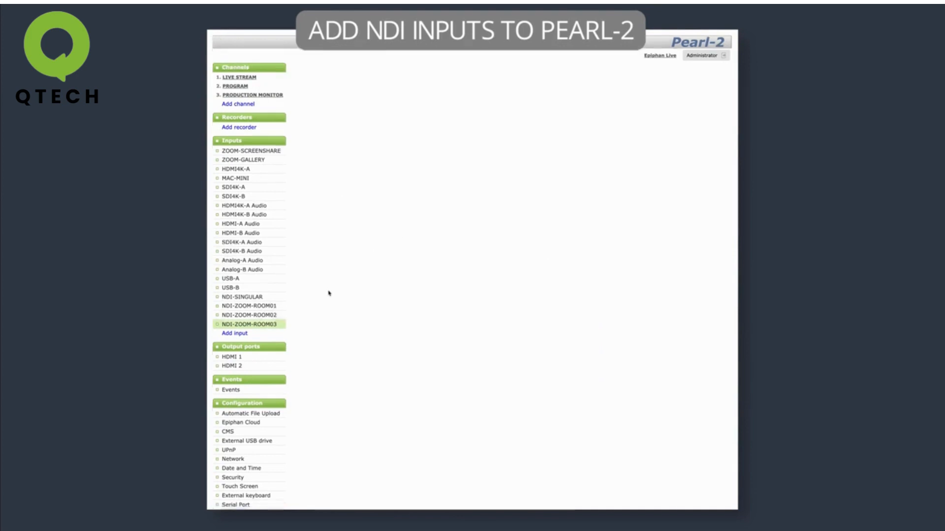
Step: Check NDI-ZOOM-ROOM02, then activate MC + GUEST01 2 SHOT under PROGRAM > Layouts
click(249, 315)
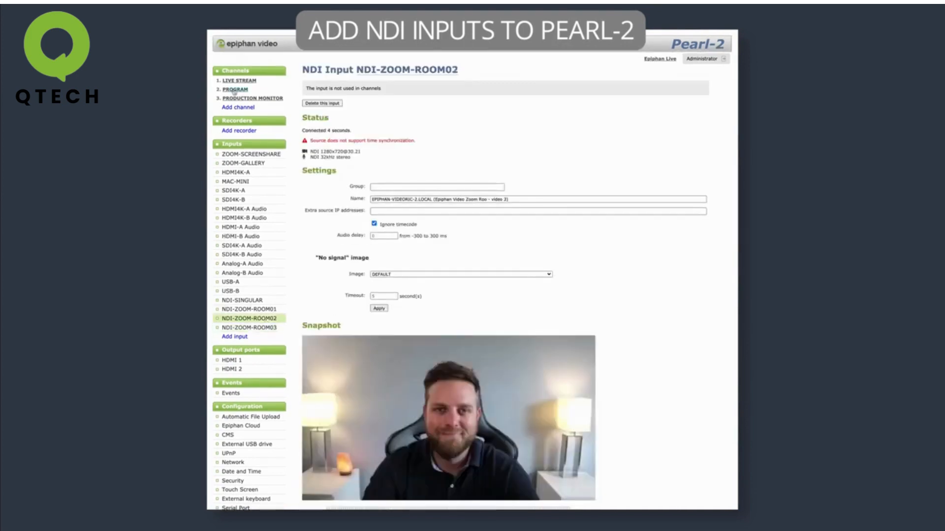
click(236, 89)
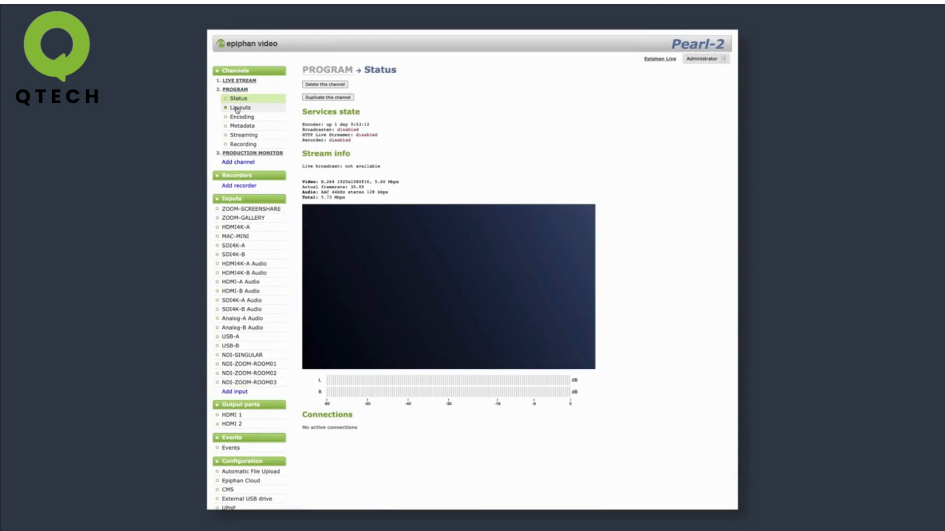
click(239, 108)
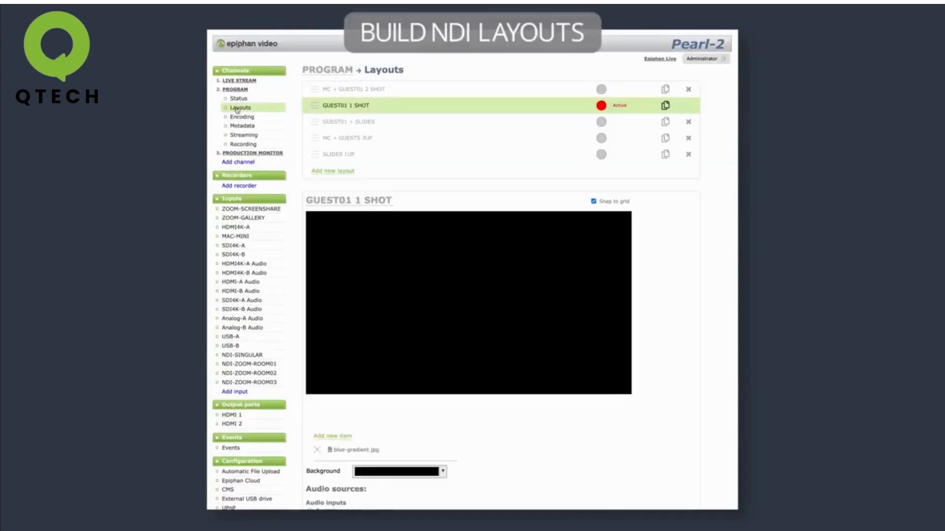
click(362, 89)
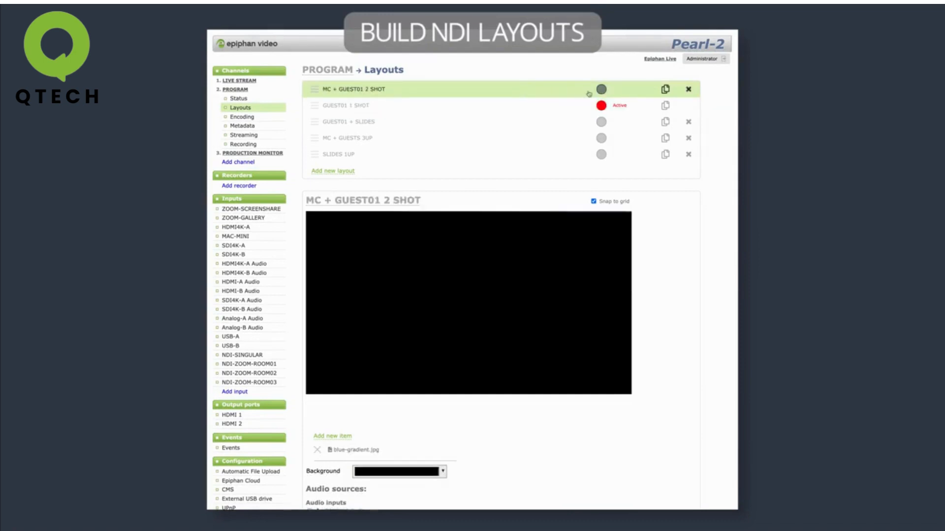
click(601, 89)
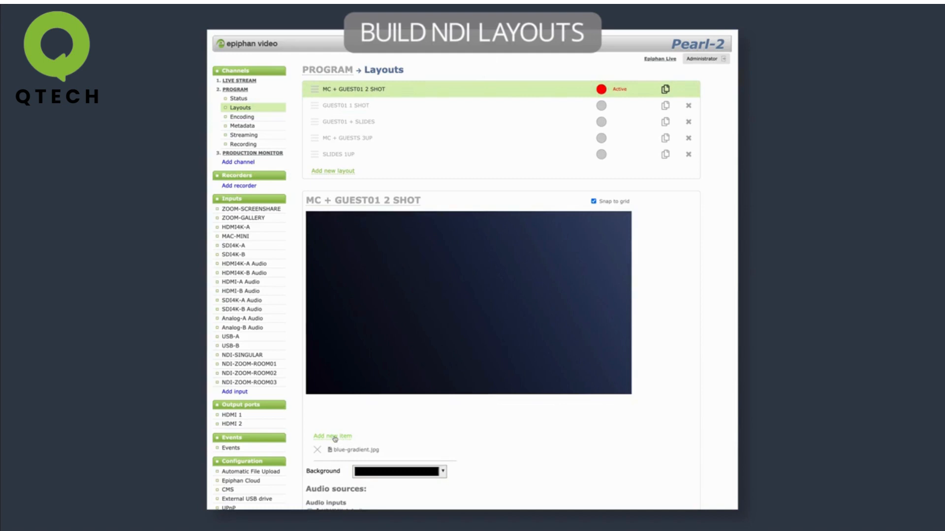
Step: Add a Video Source item, preview MC + GUESTS 3UP and SLIDES 1UP, then return
click(332, 436)
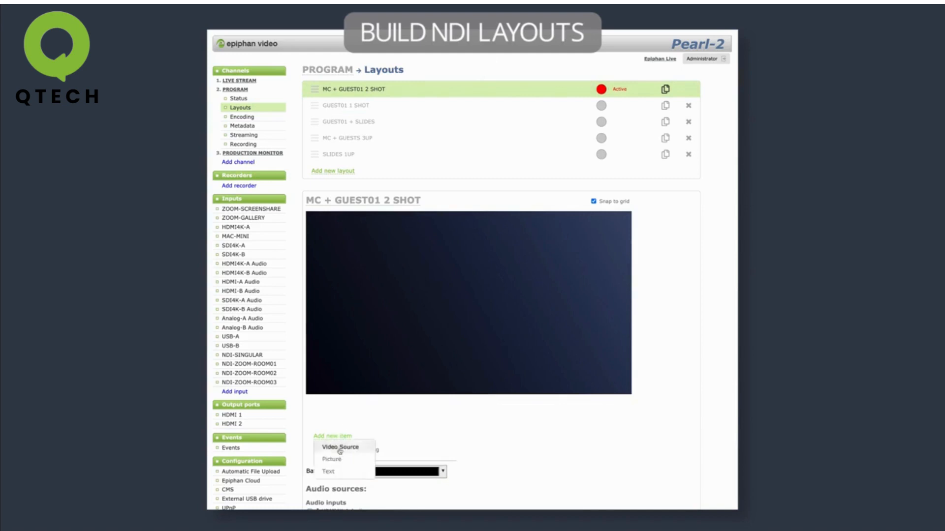
click(340, 447)
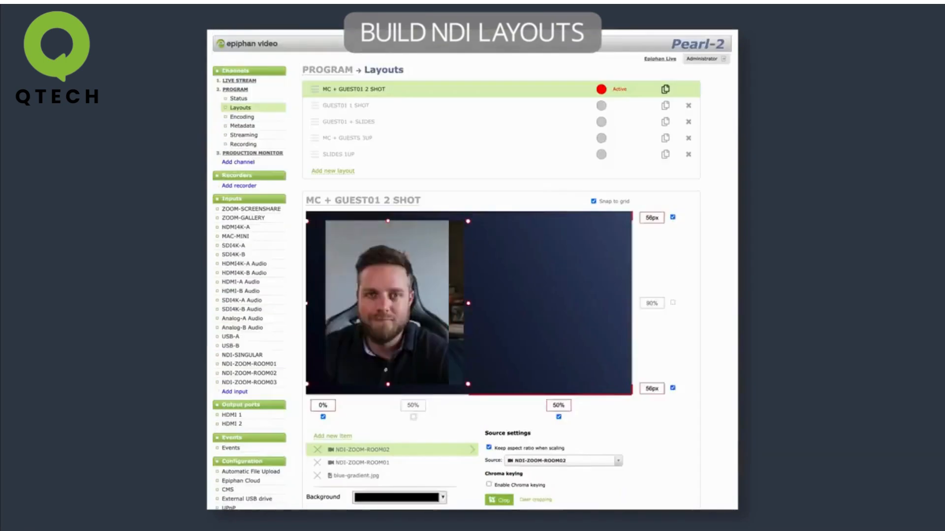
click(350, 137)
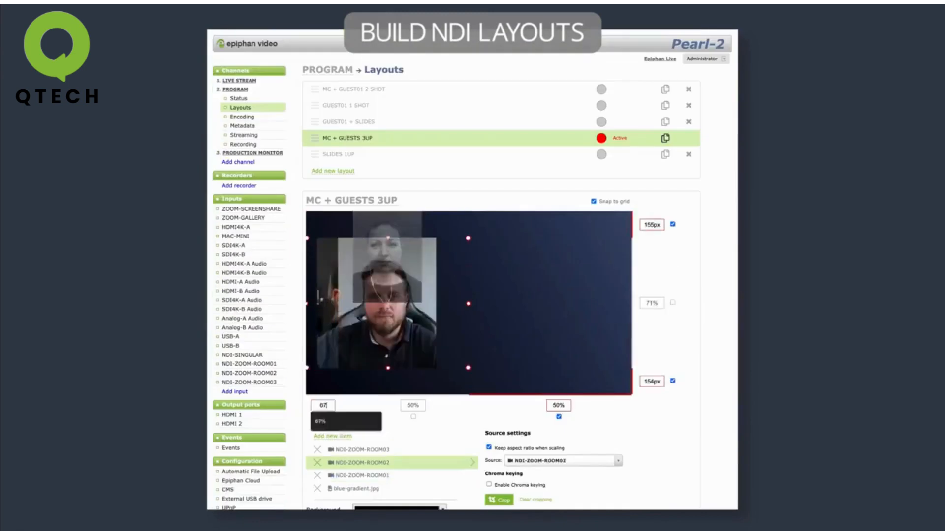
click(339, 153)
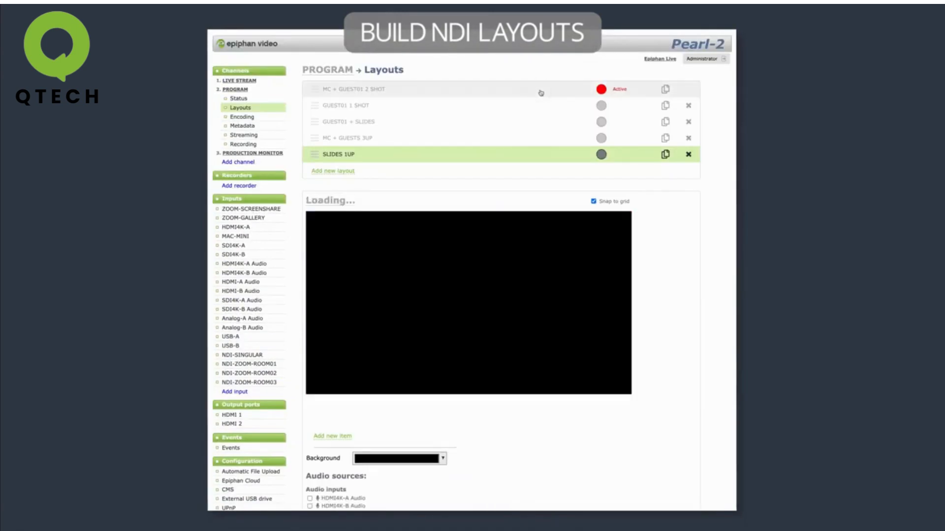
click(362, 88)
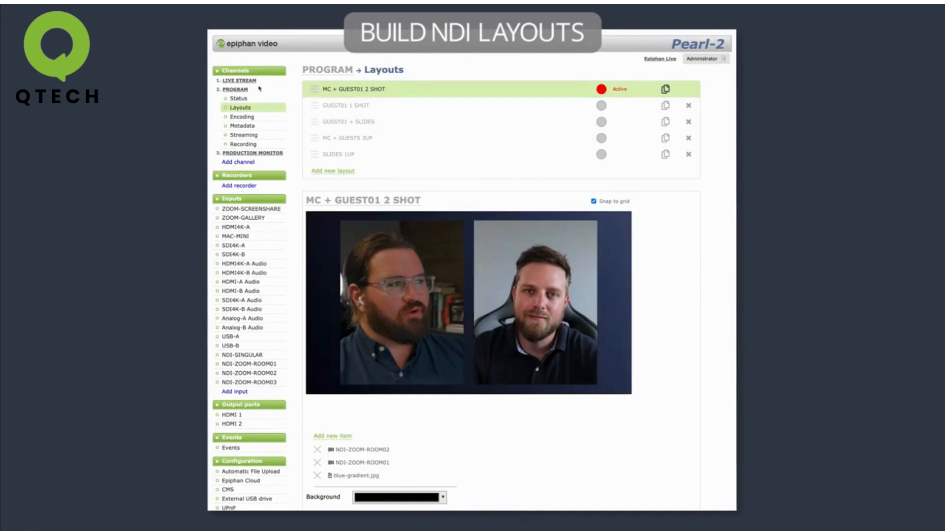
mouse_move(239, 80)
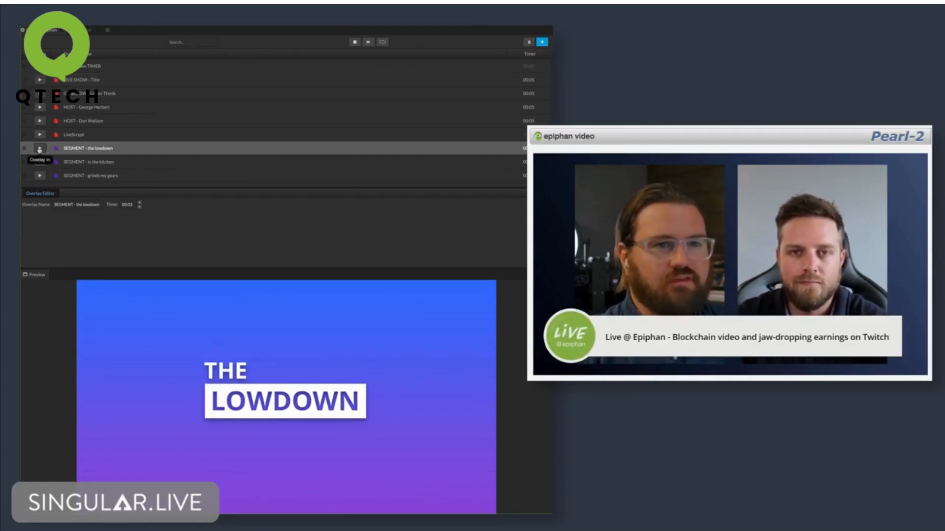
Step: Take the lower third out and bring the SEGMENT - the lowdown overlay in
click(38, 147)
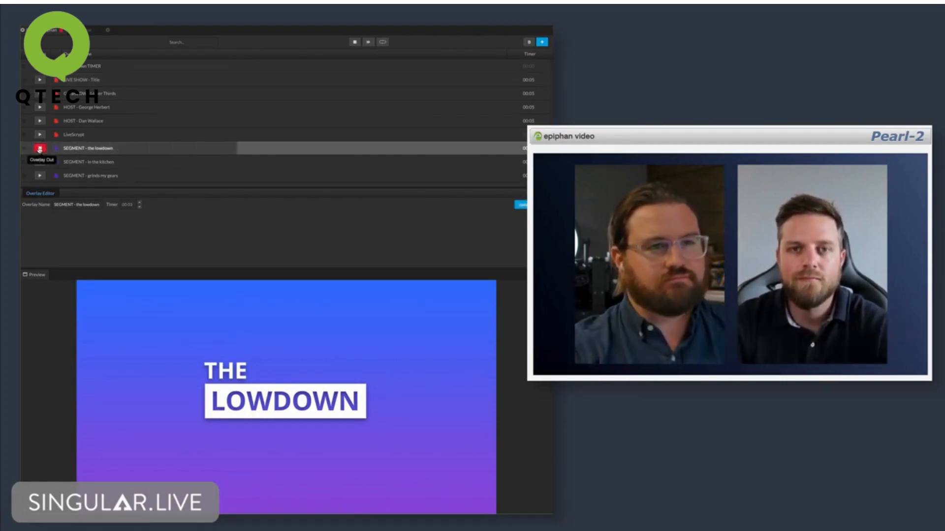
click(40, 148)
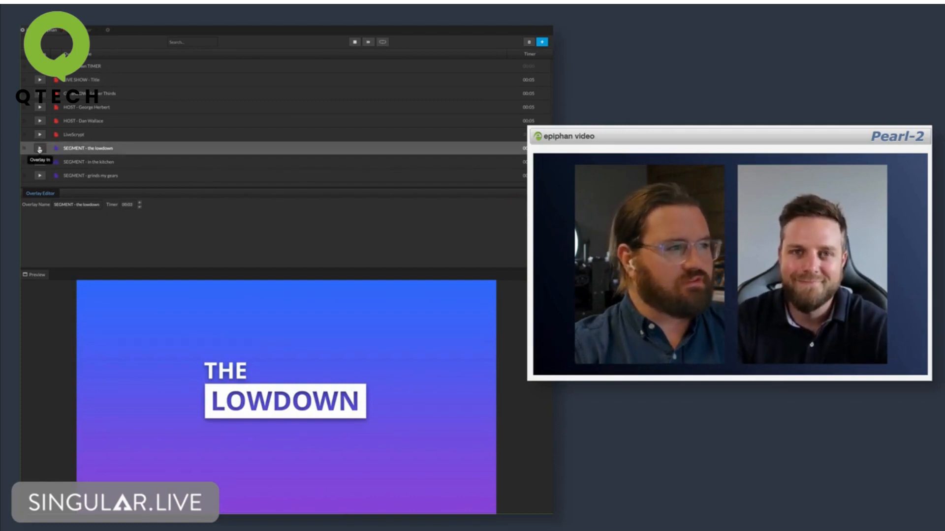
click(39, 148)
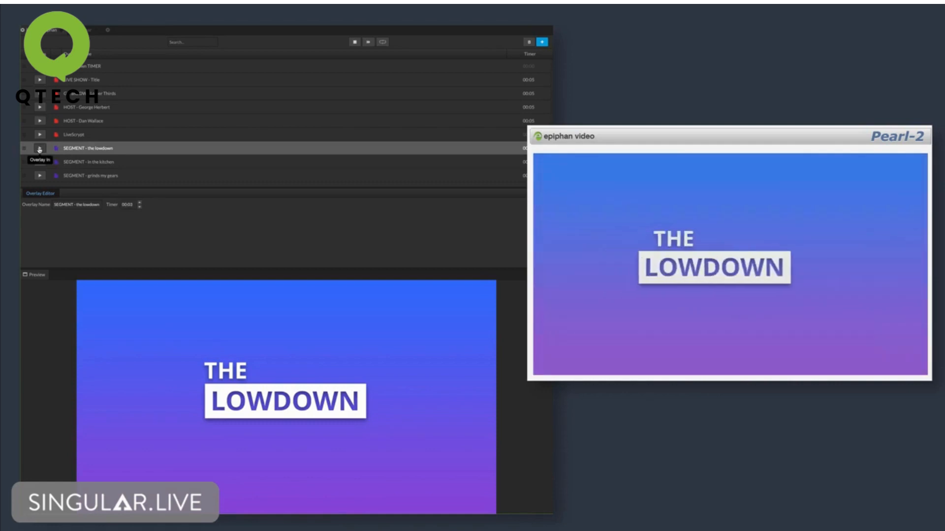